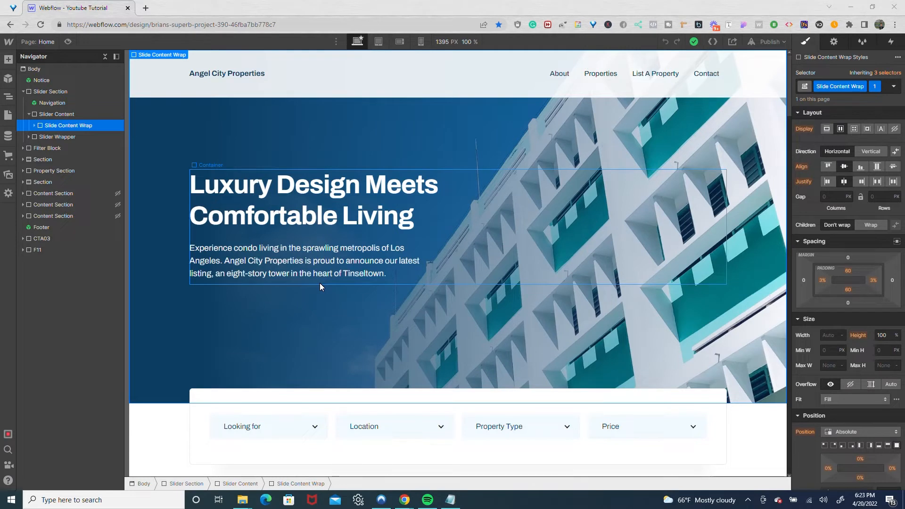
pyautogui.moveTo(323, 249)
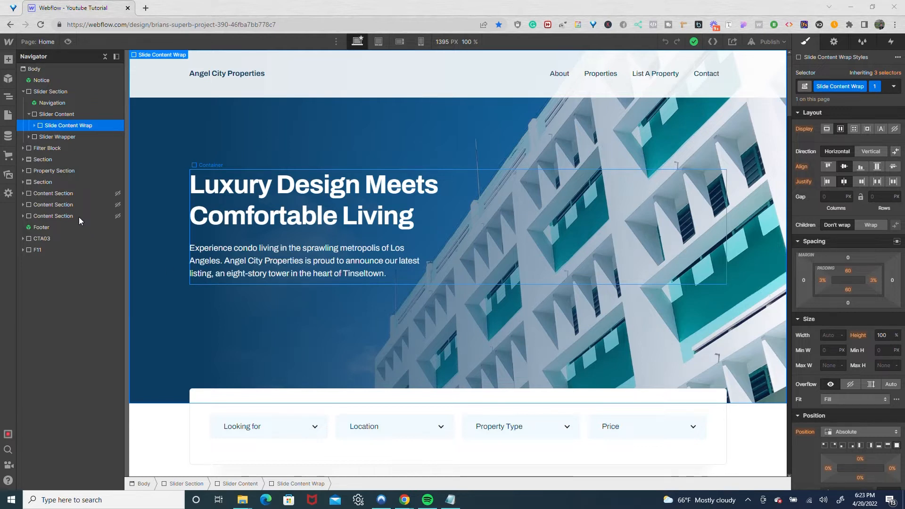
pyautogui.moveTo(4, 121)
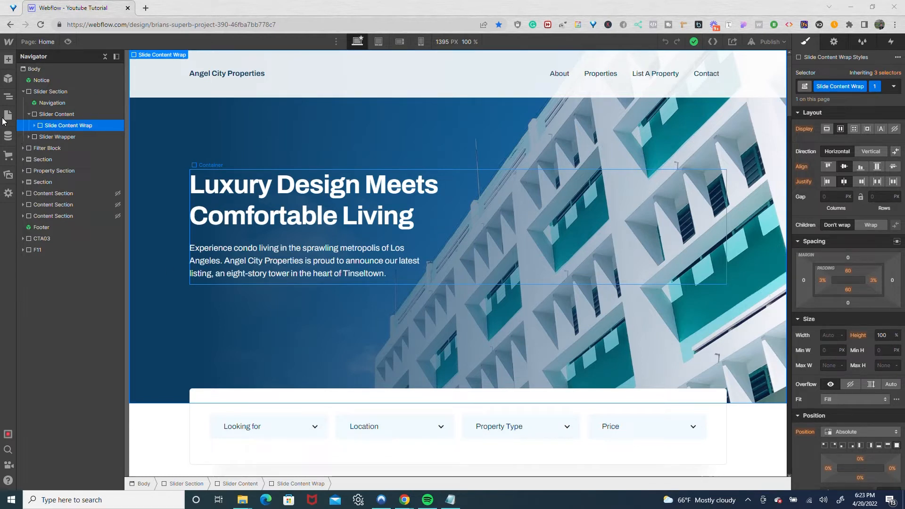
# Step: From the Pages list, bring up the Property page's settings panel
pyautogui.click(9, 114)
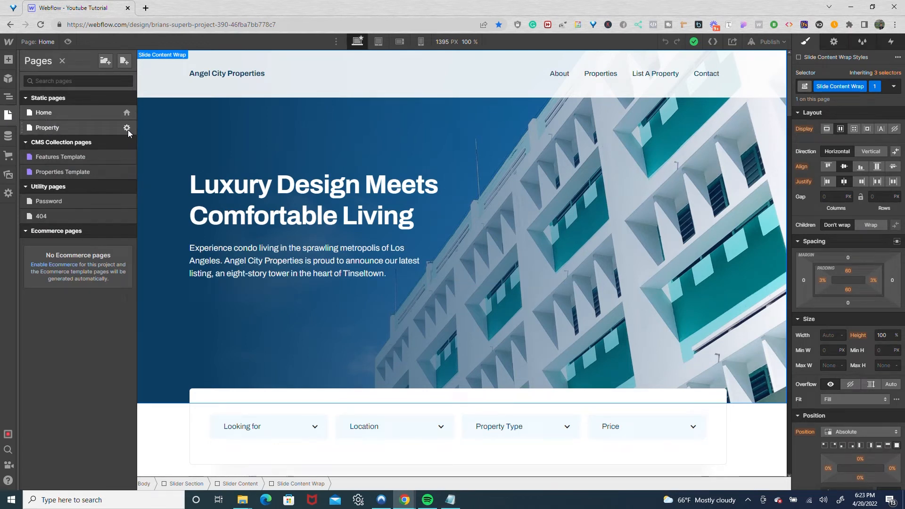
pyautogui.moveTo(126, 128)
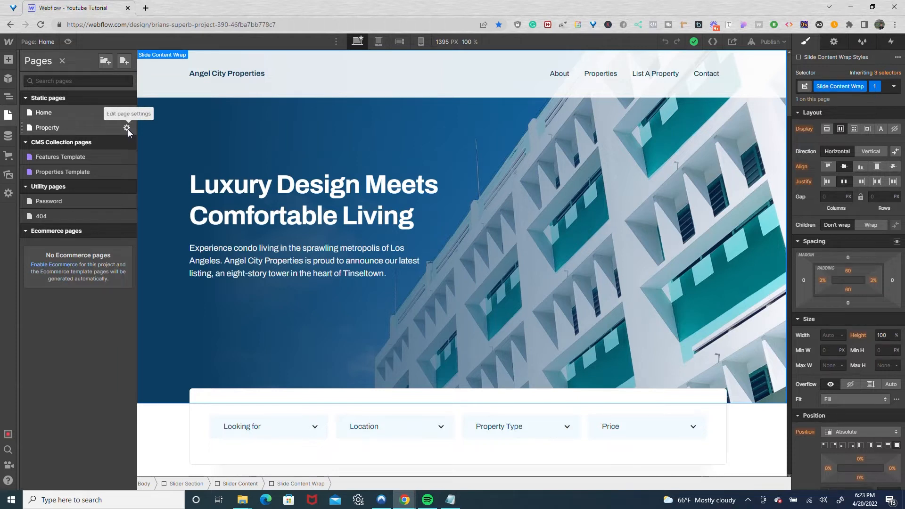
pyautogui.click(126, 128)
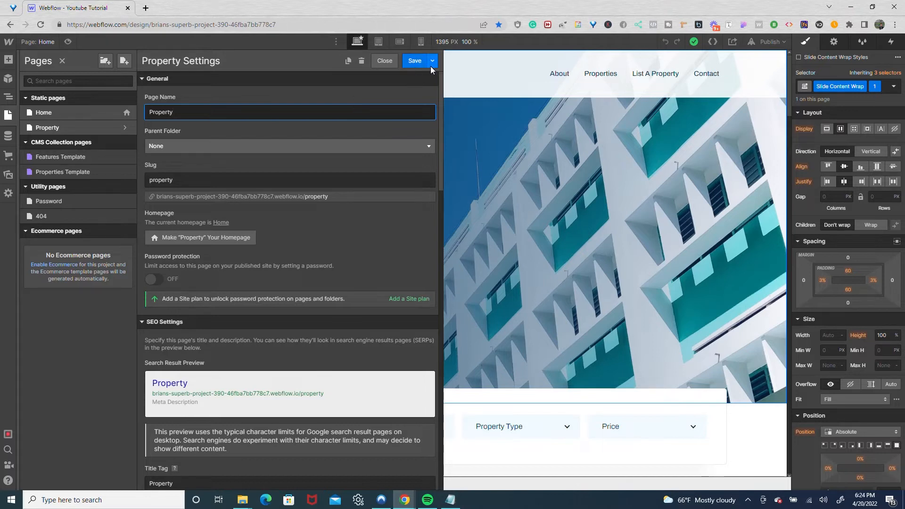
# Step: Review the Property page's draft, password and SEO options in the settings panel
pyautogui.click(431, 60)
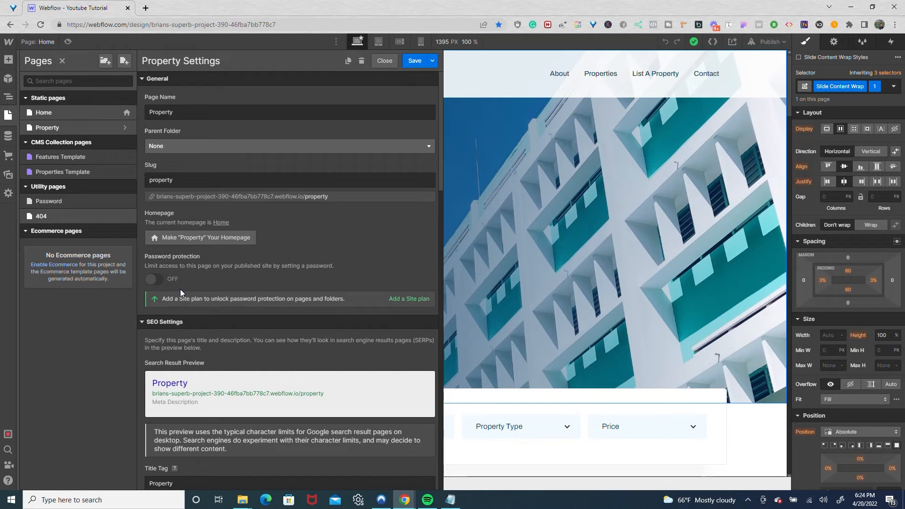
pyautogui.moveTo(181, 224)
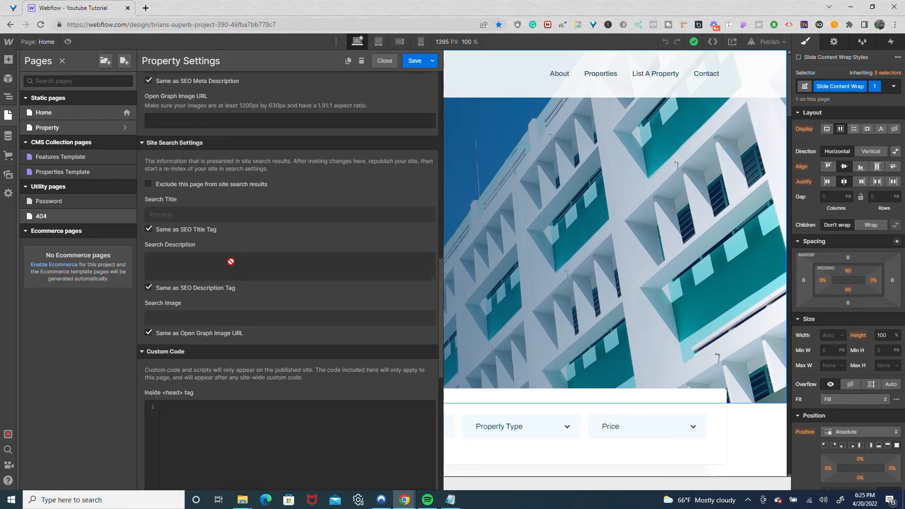
# Step: Reach the Inside <head> tag field and bring the Notepad with the robots noindex meta tag forward
pyautogui.scroll(-3)
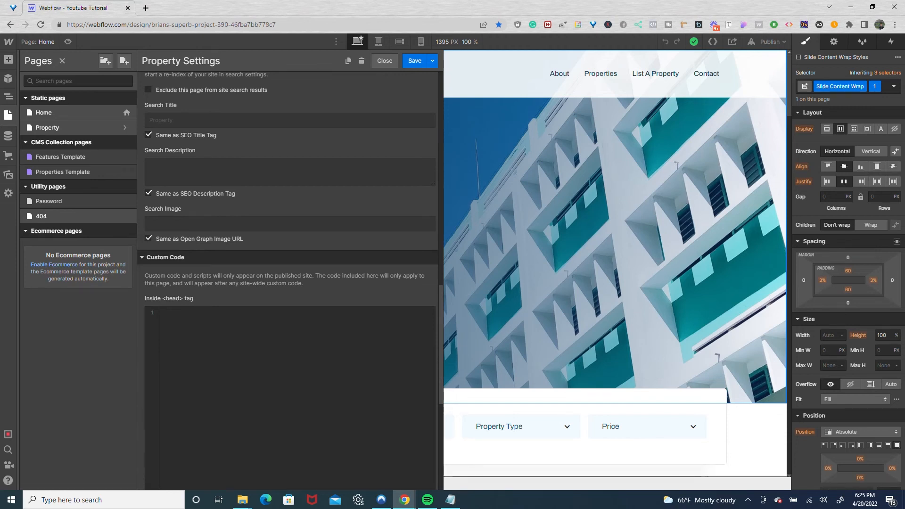
pyautogui.click(450, 500)
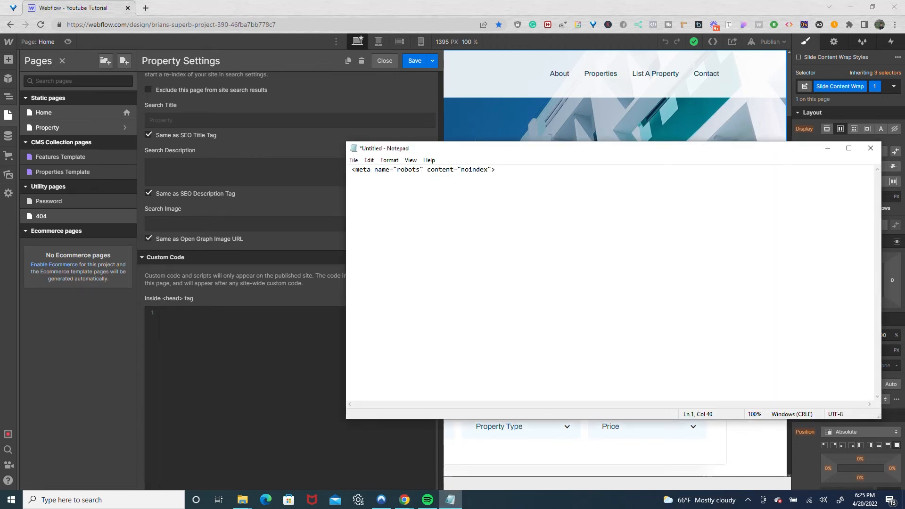